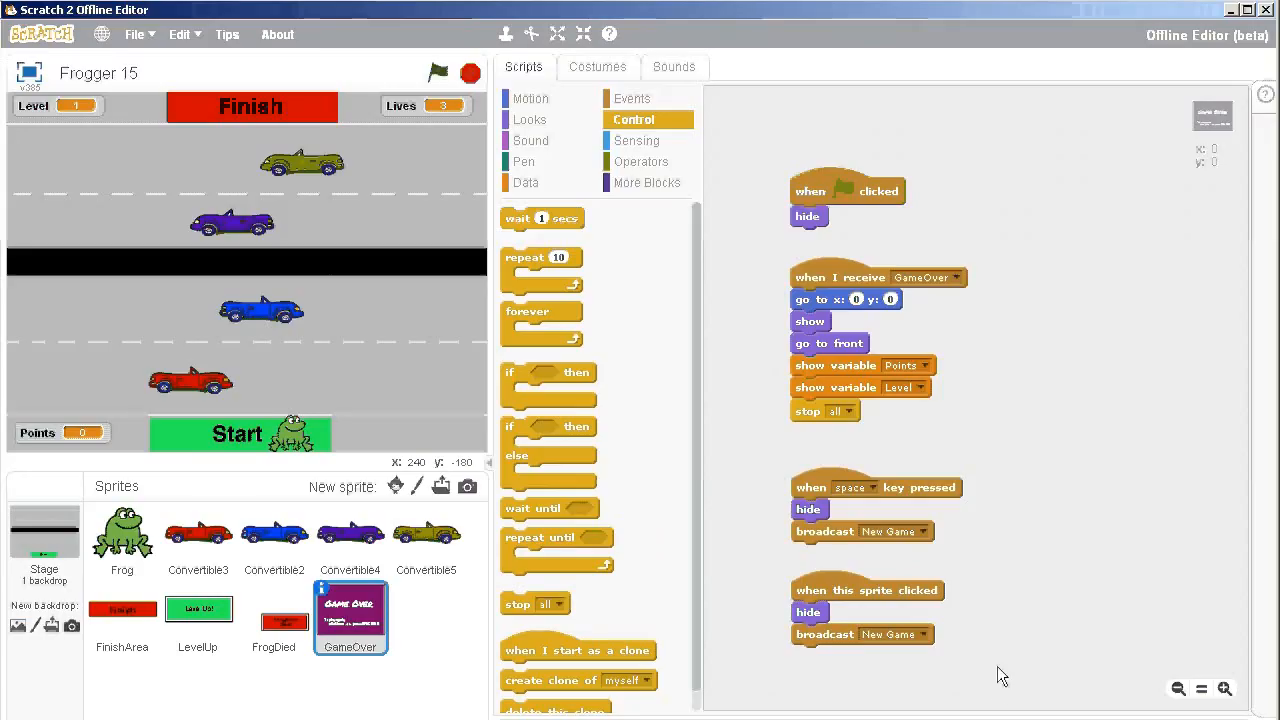
mouse_move(733, 620)
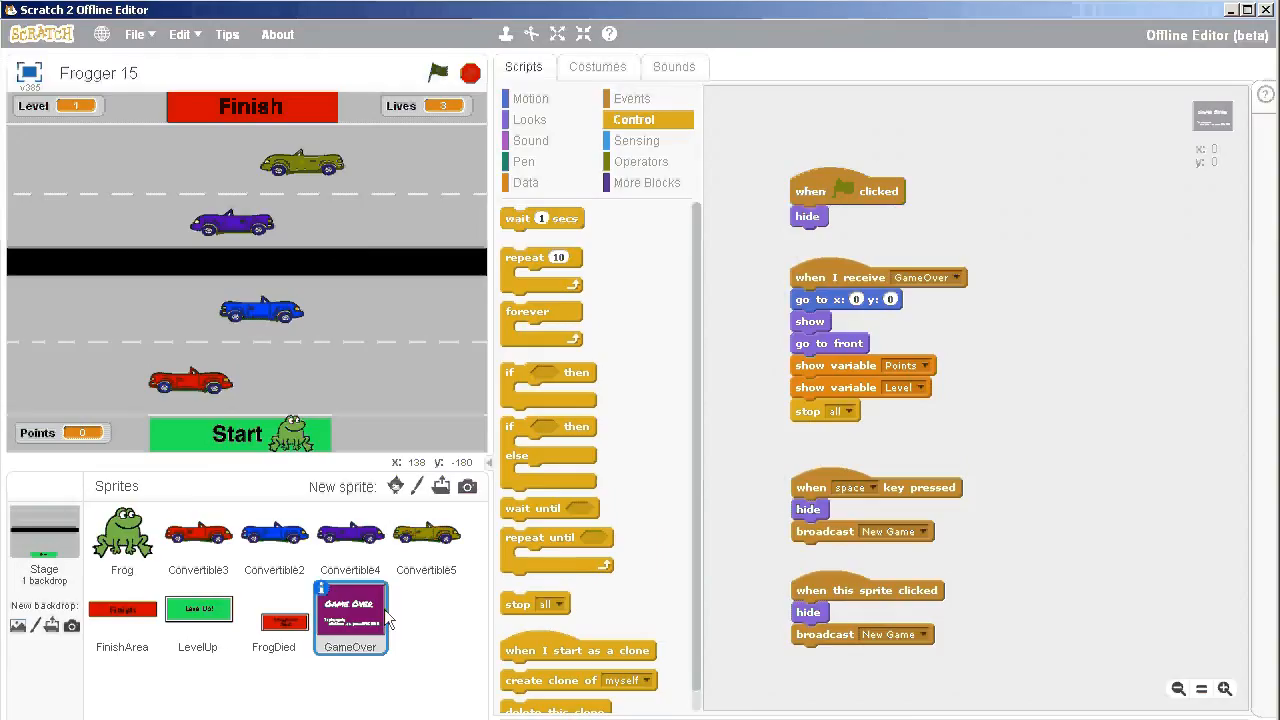
Duplicate GameOver as 'Welcome', centring it at 0,0, shown in front on green flag.
left_click(197, 535)
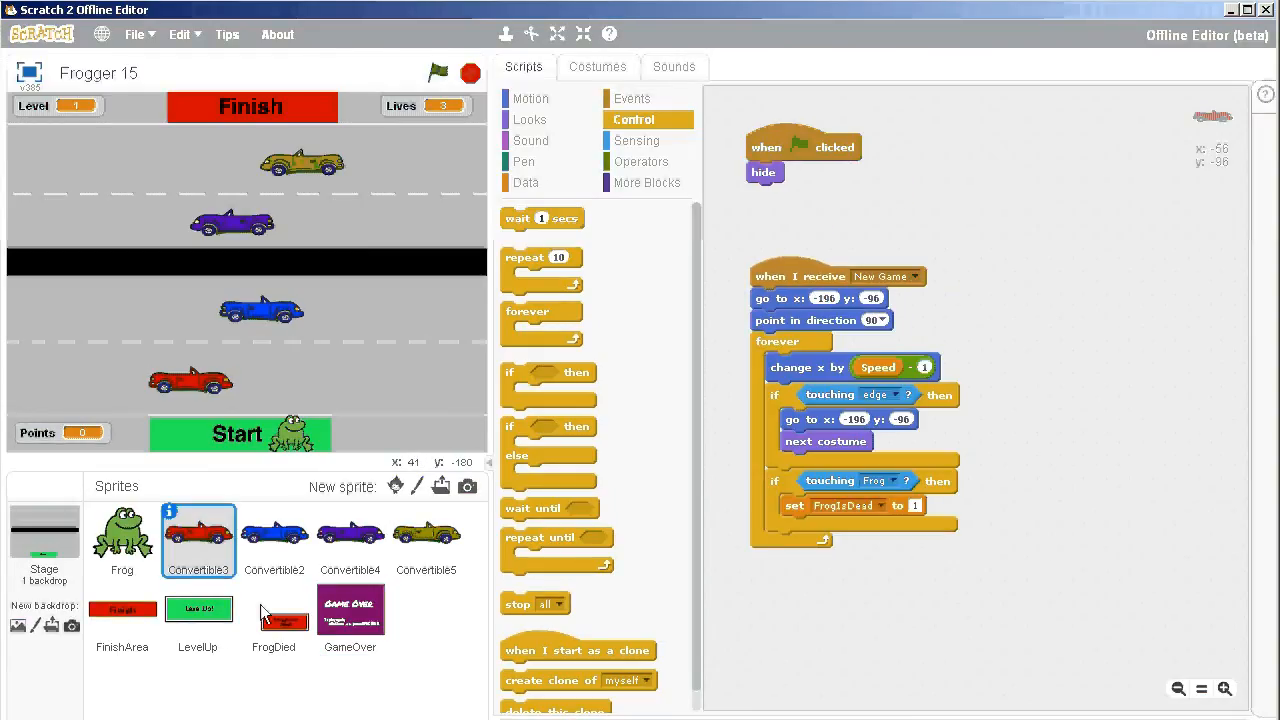
left_click(350, 617)
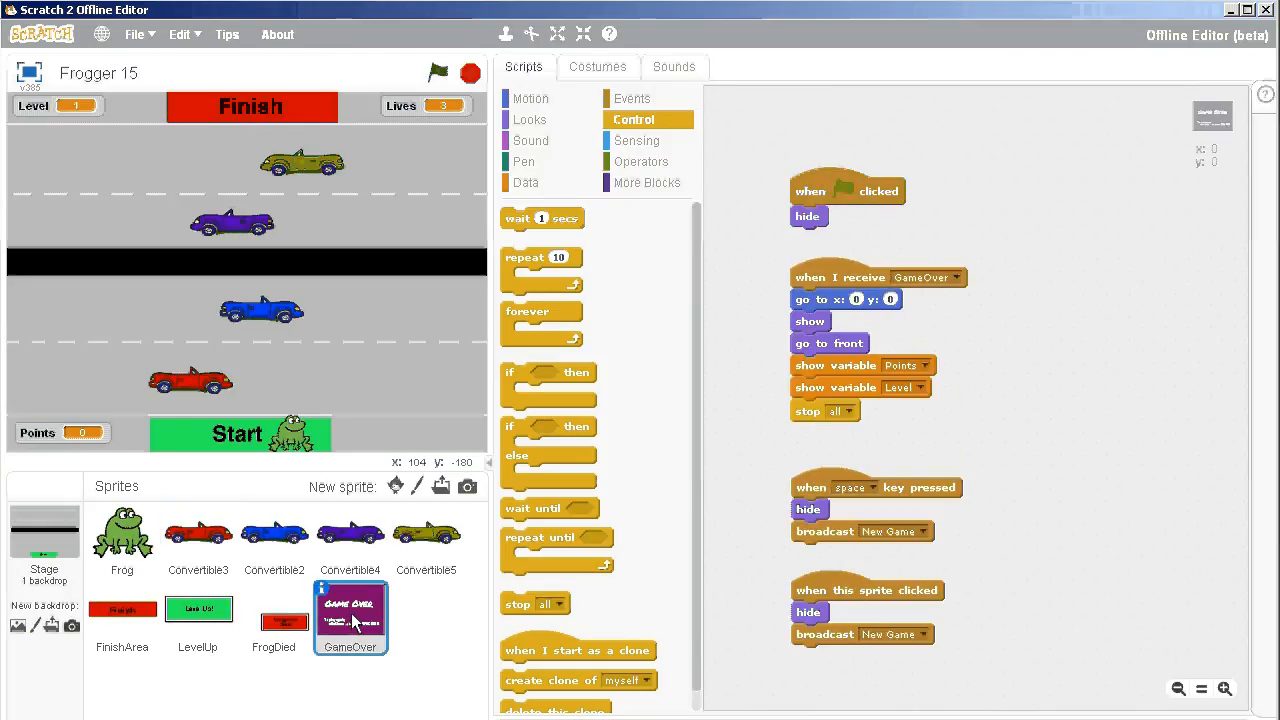
right_click(350, 615)
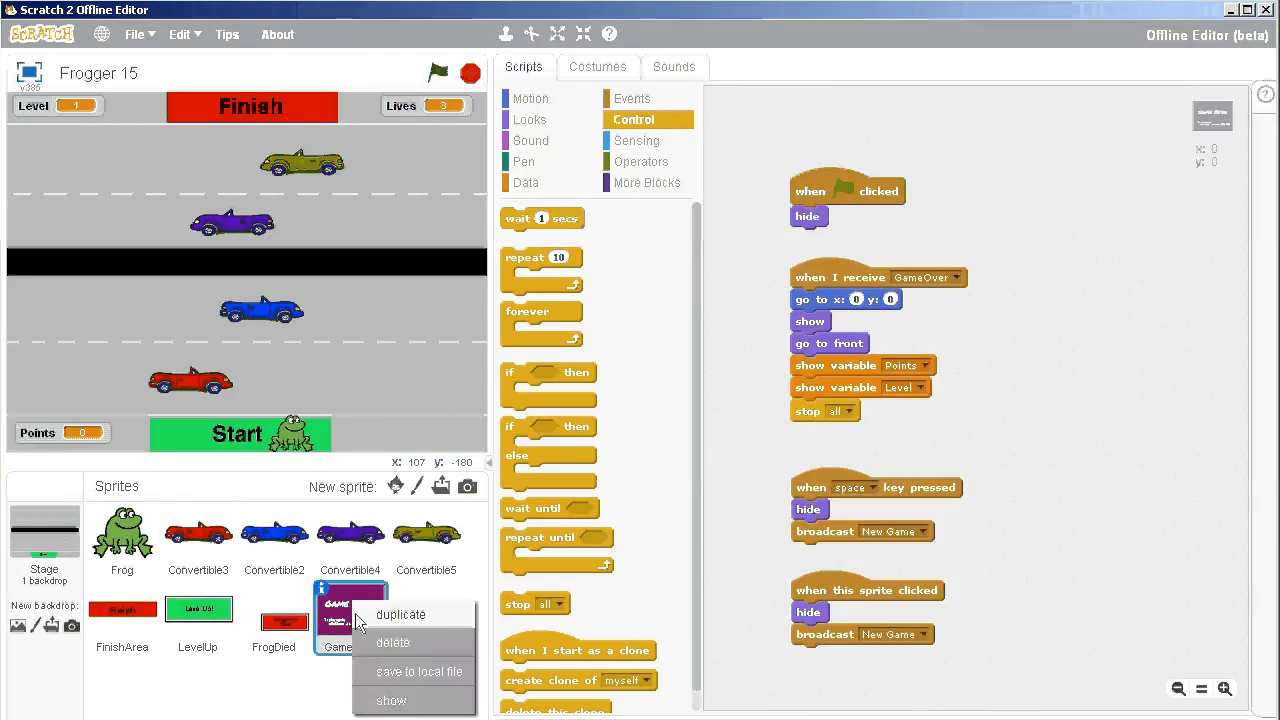
left_click(400, 614)
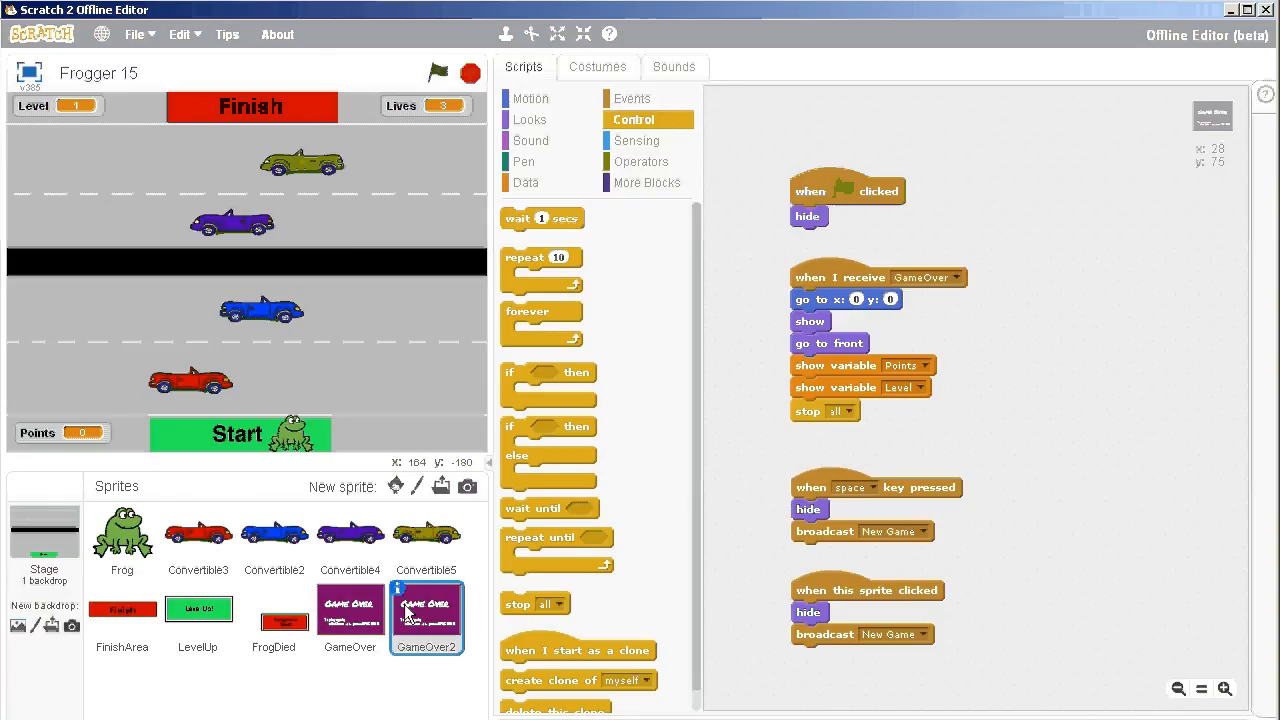
left_click(398, 601)
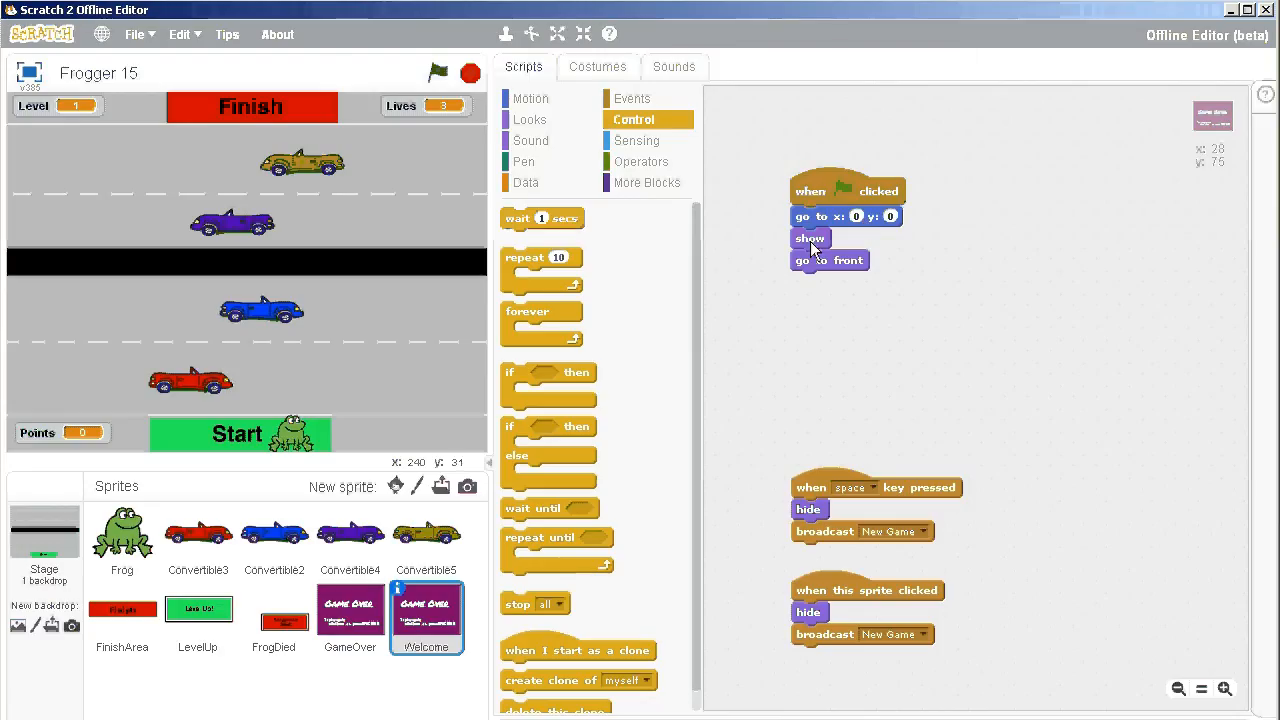
mouse_move(857, 470)
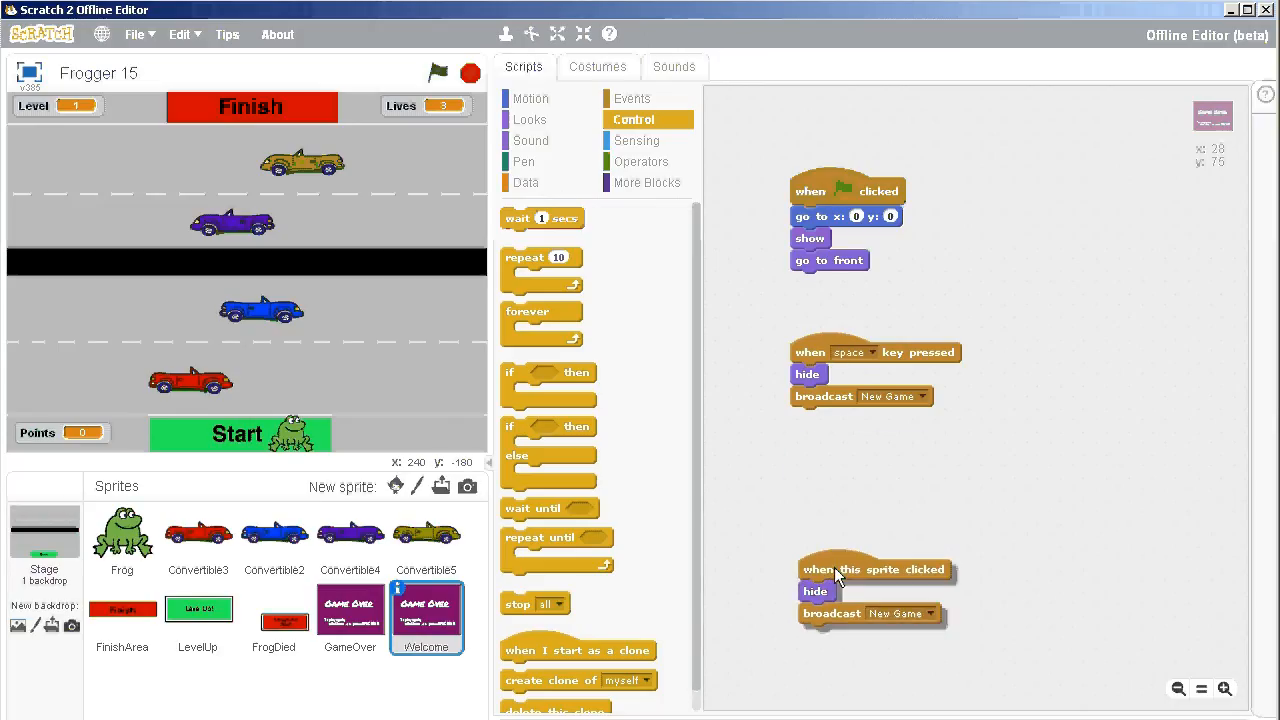
left_click_drag(835, 568, 835, 449)
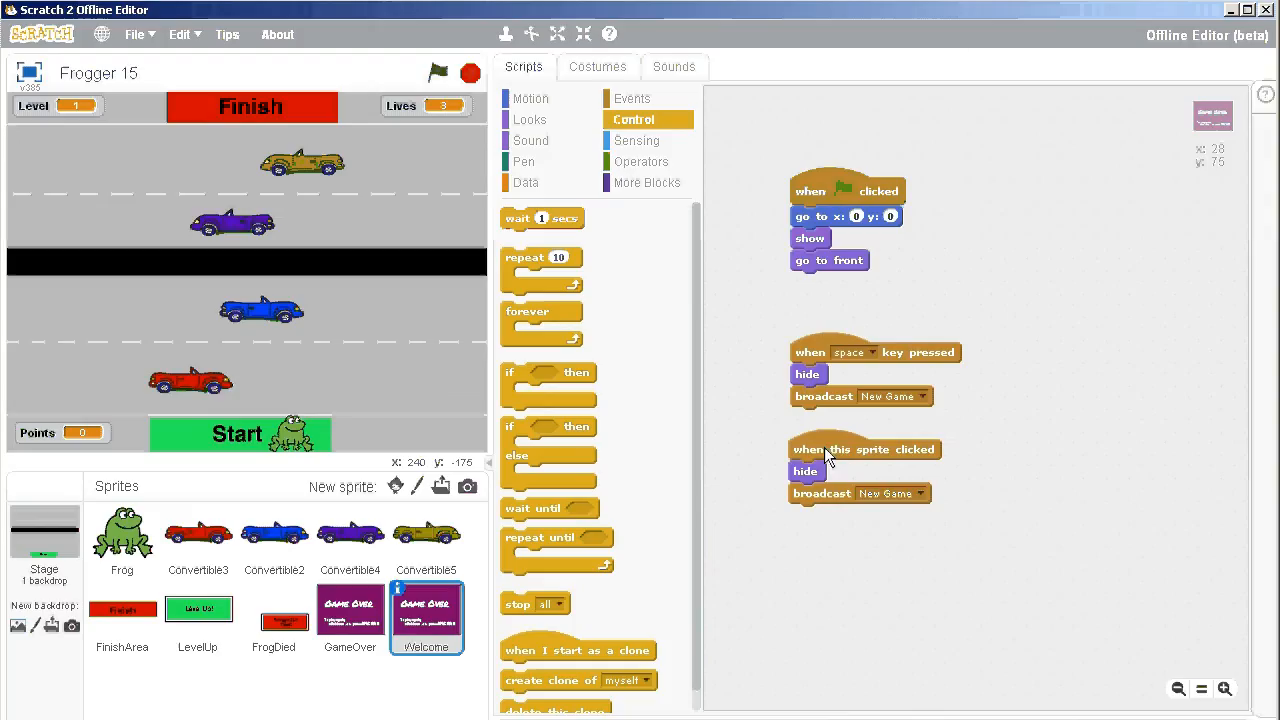
mouse_move(865, 432)
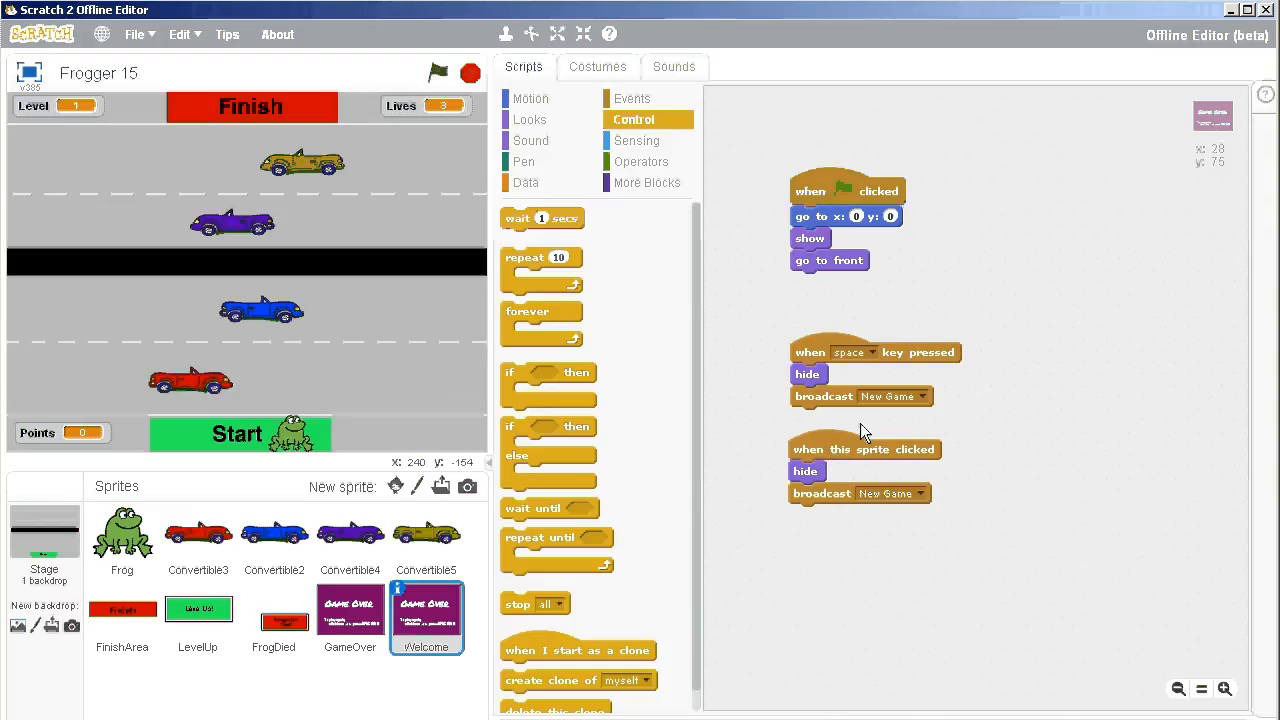
Fill the Welcome costume's purple background with green.
left_click(597, 66)
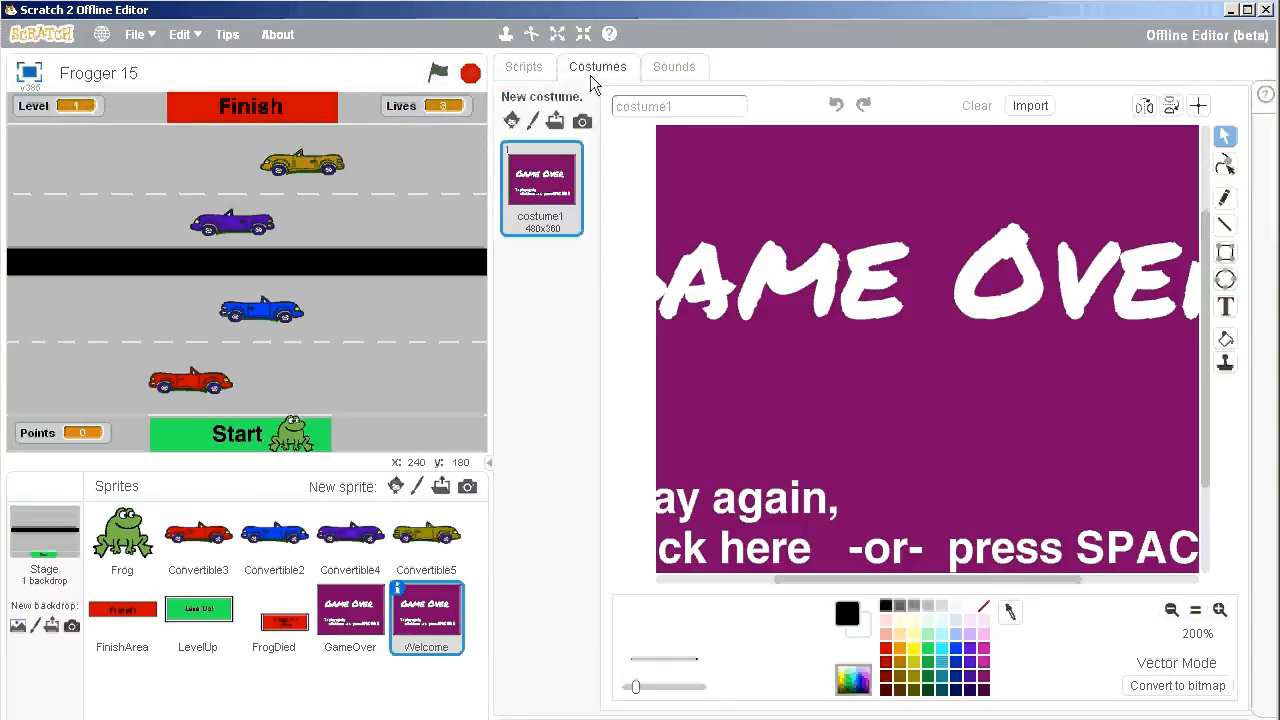
left_click(1170, 609)
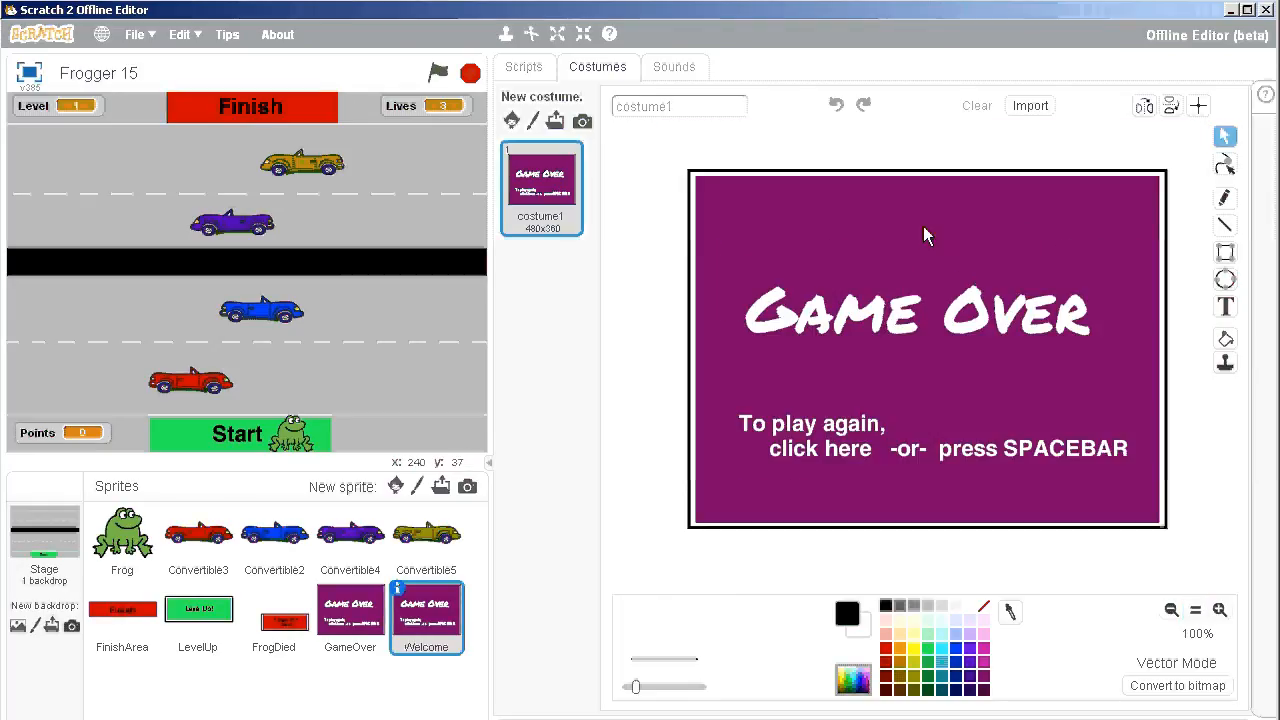
mouse_move(970, 390)
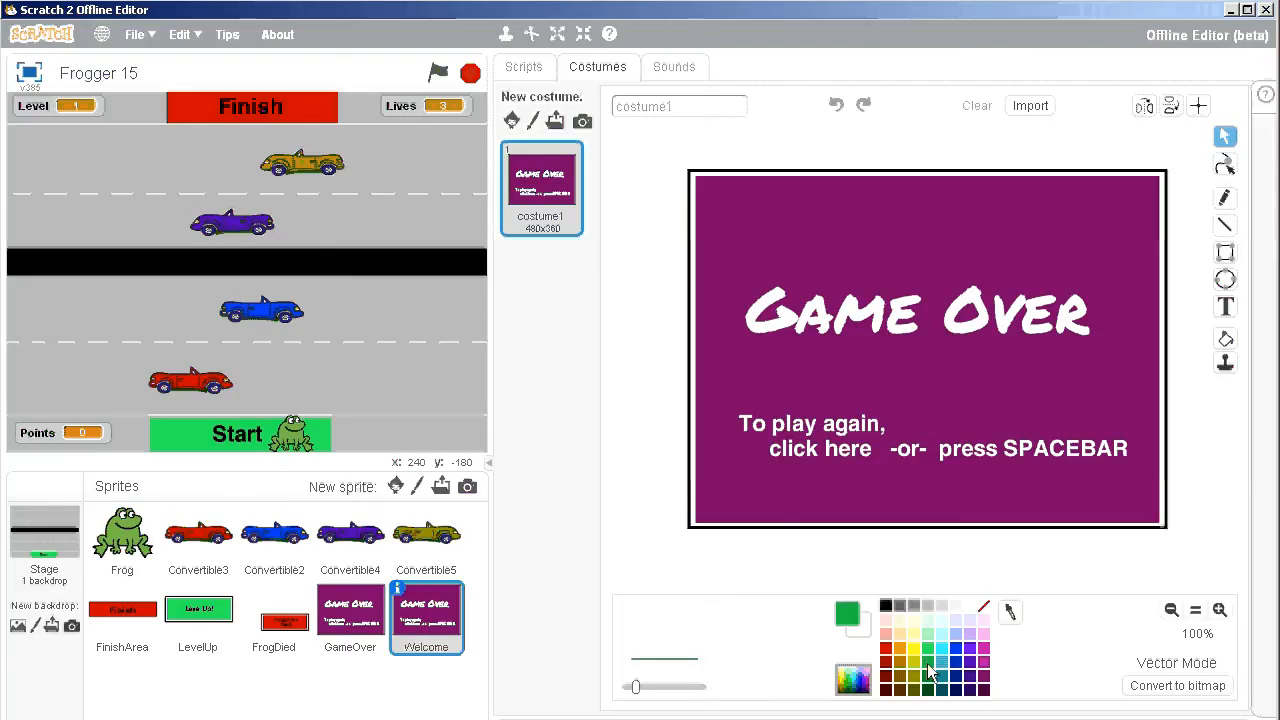
left_click(1225, 338)
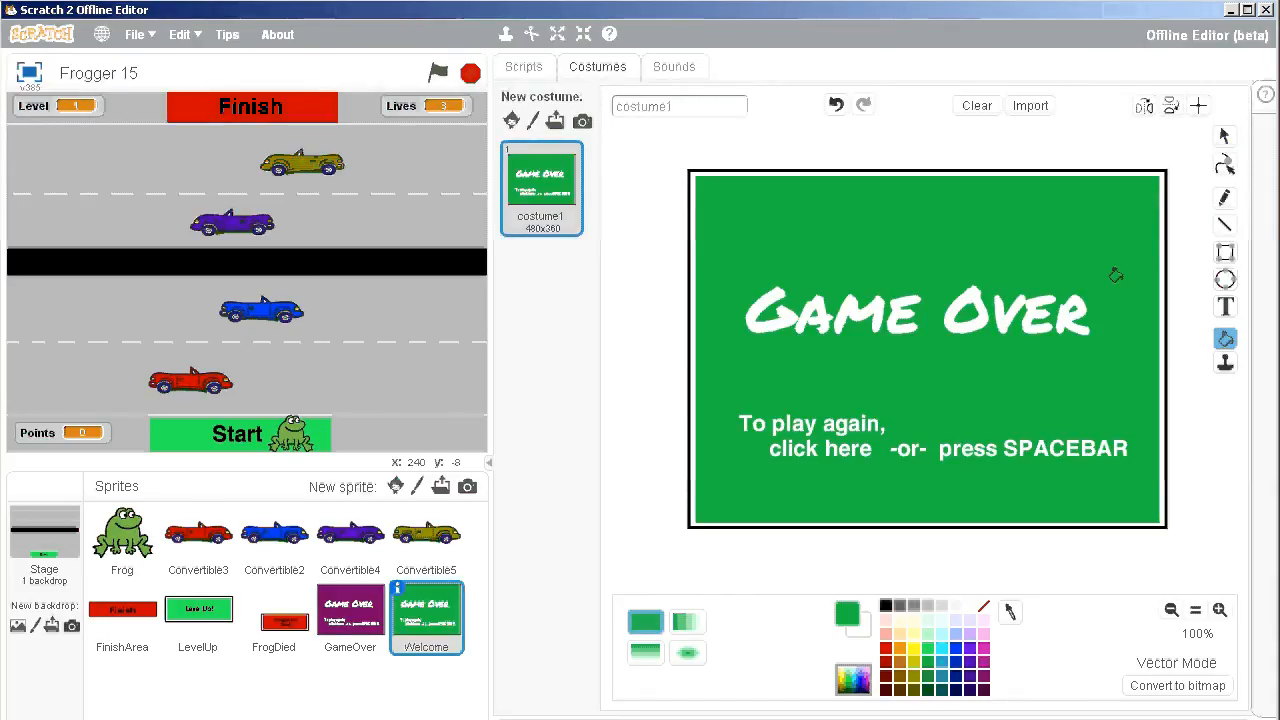
mouse_move(1098, 368)
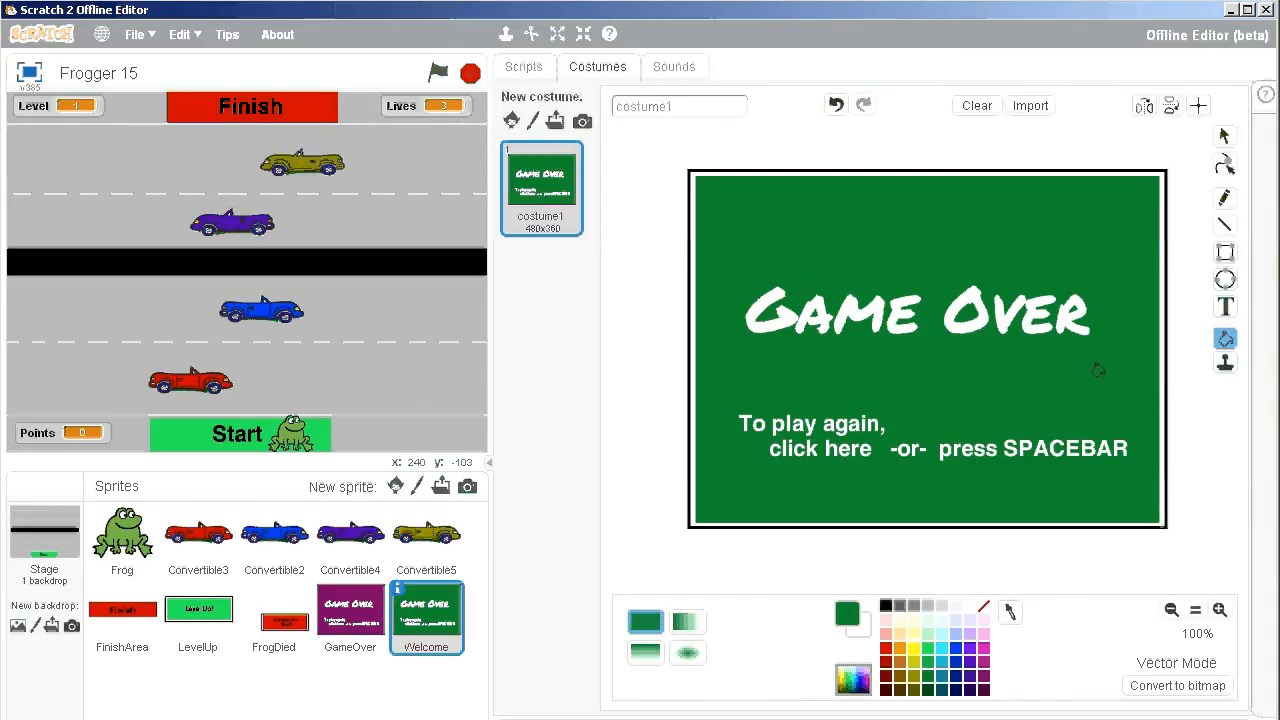
mouse_move(1240, 147)
type("Welcome")
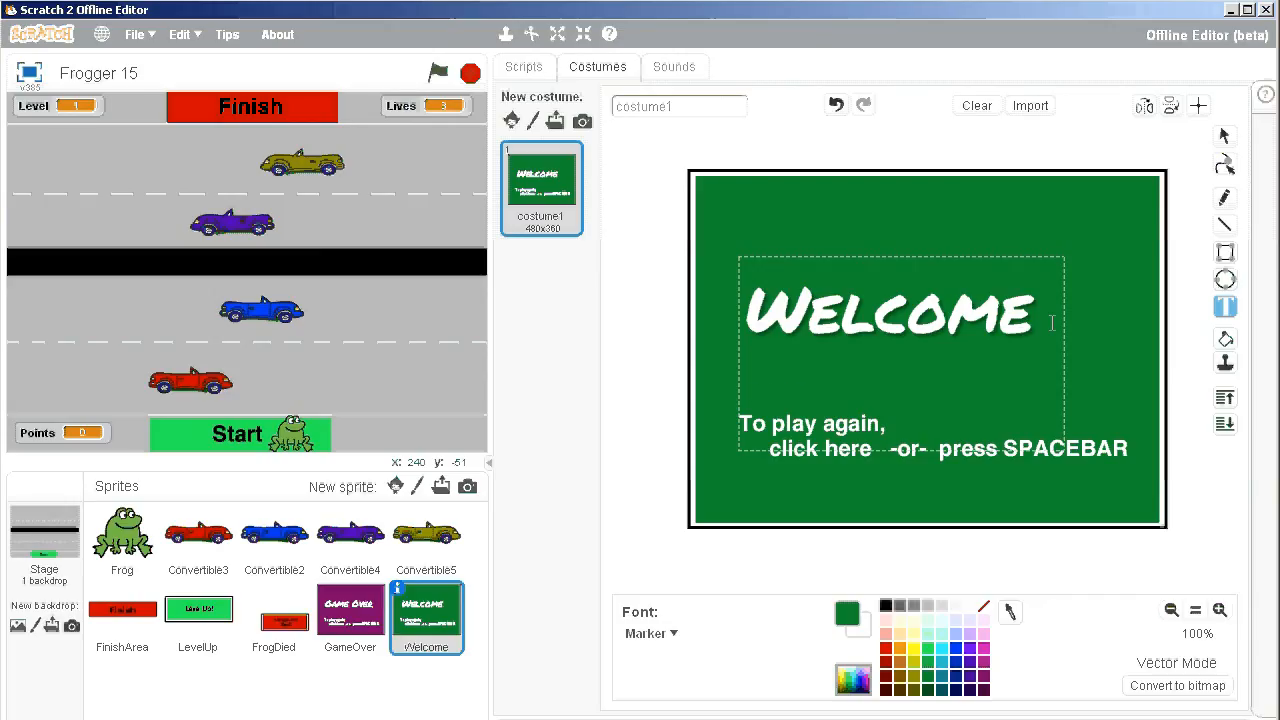
Retitle the costume 'Welcome to Frogger', reposition it, and change 'To play again,' to 'To play,'.
type("TO")
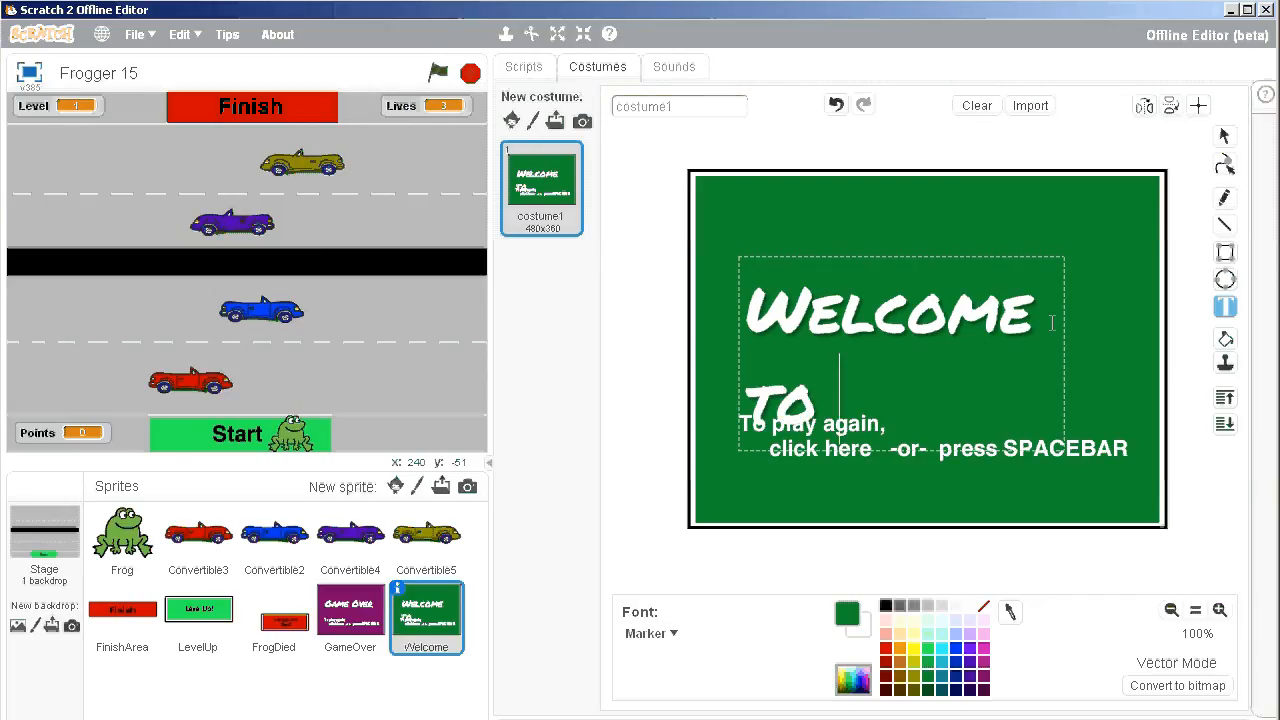
type("FROGGER")
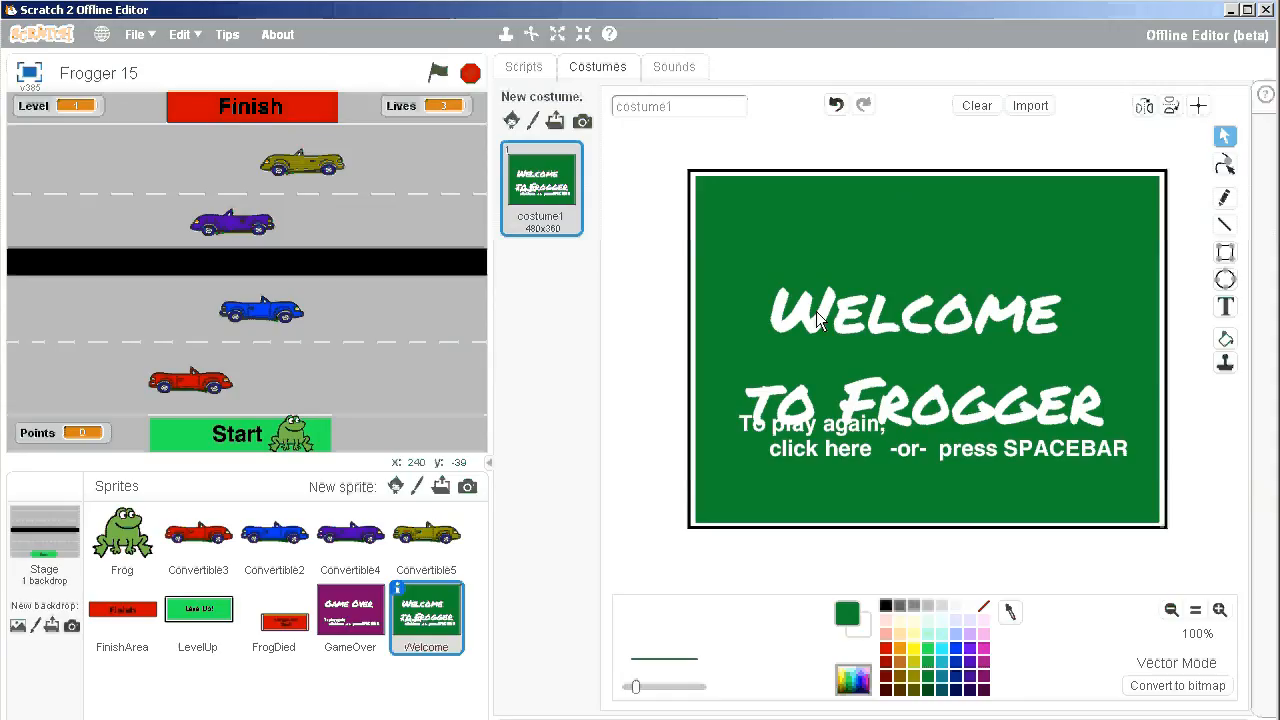
left_click(913, 310)
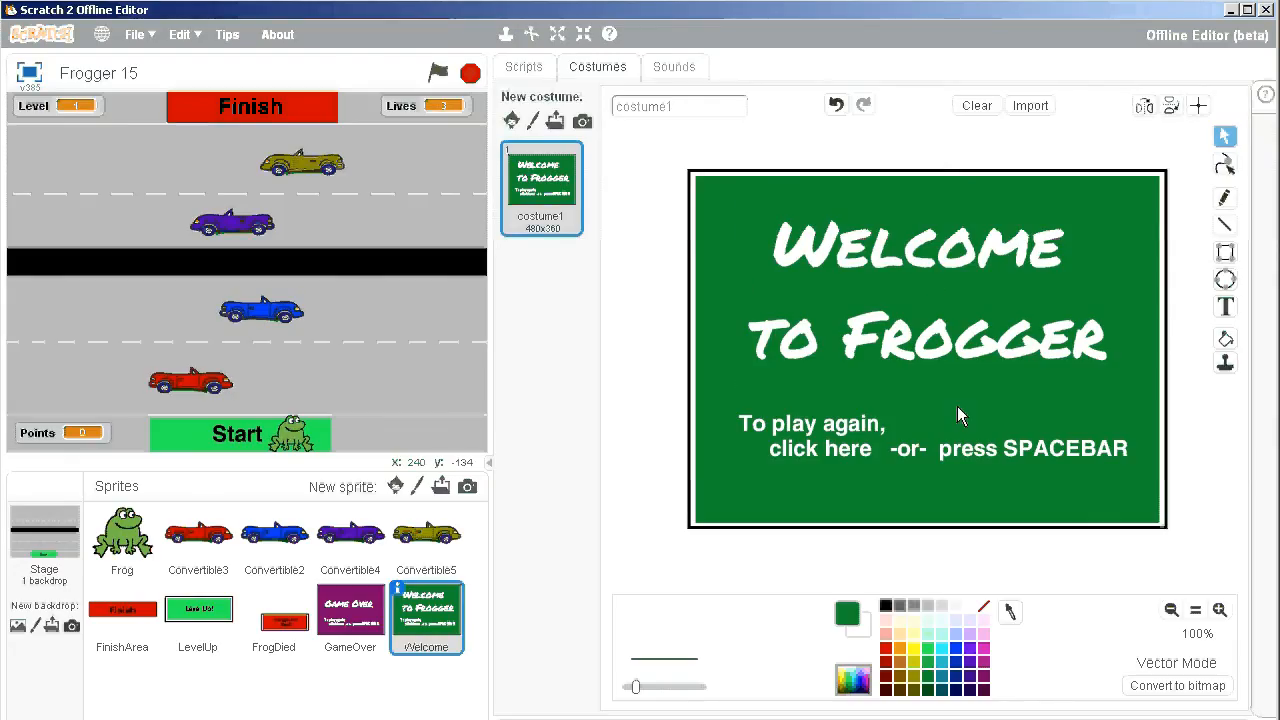
left_click(1224, 306)
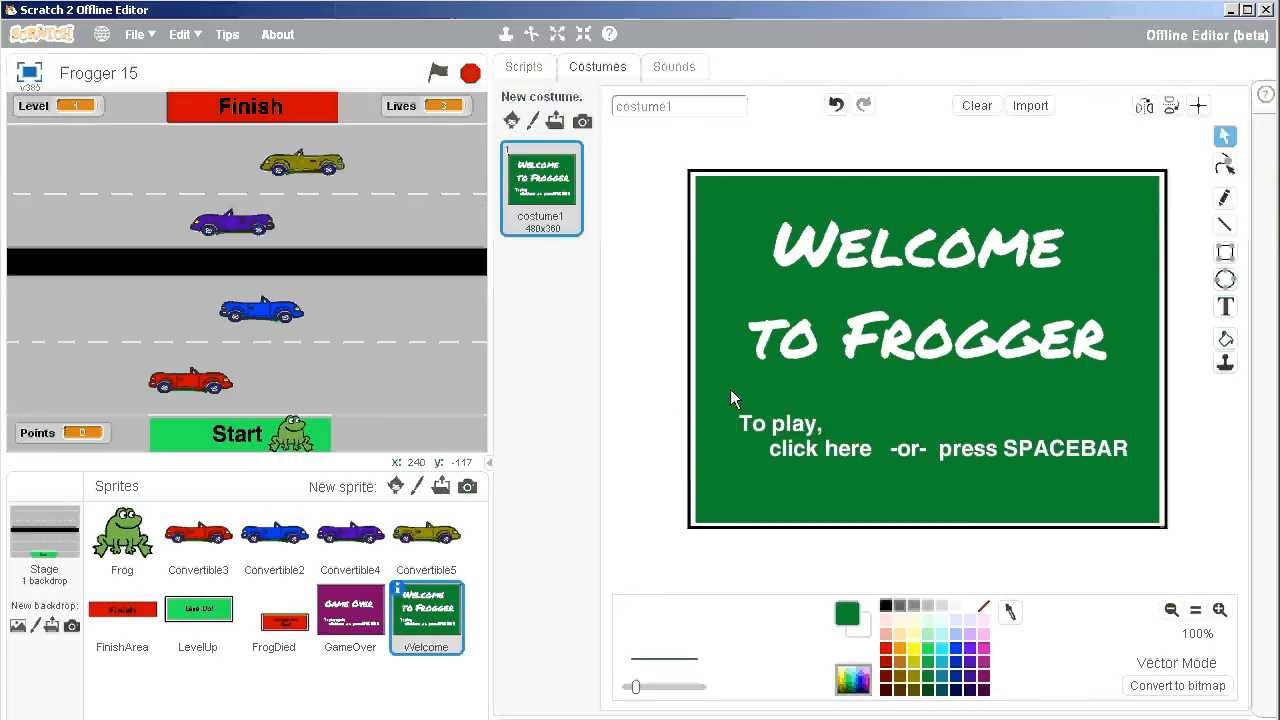
mouse_move(630, 392)
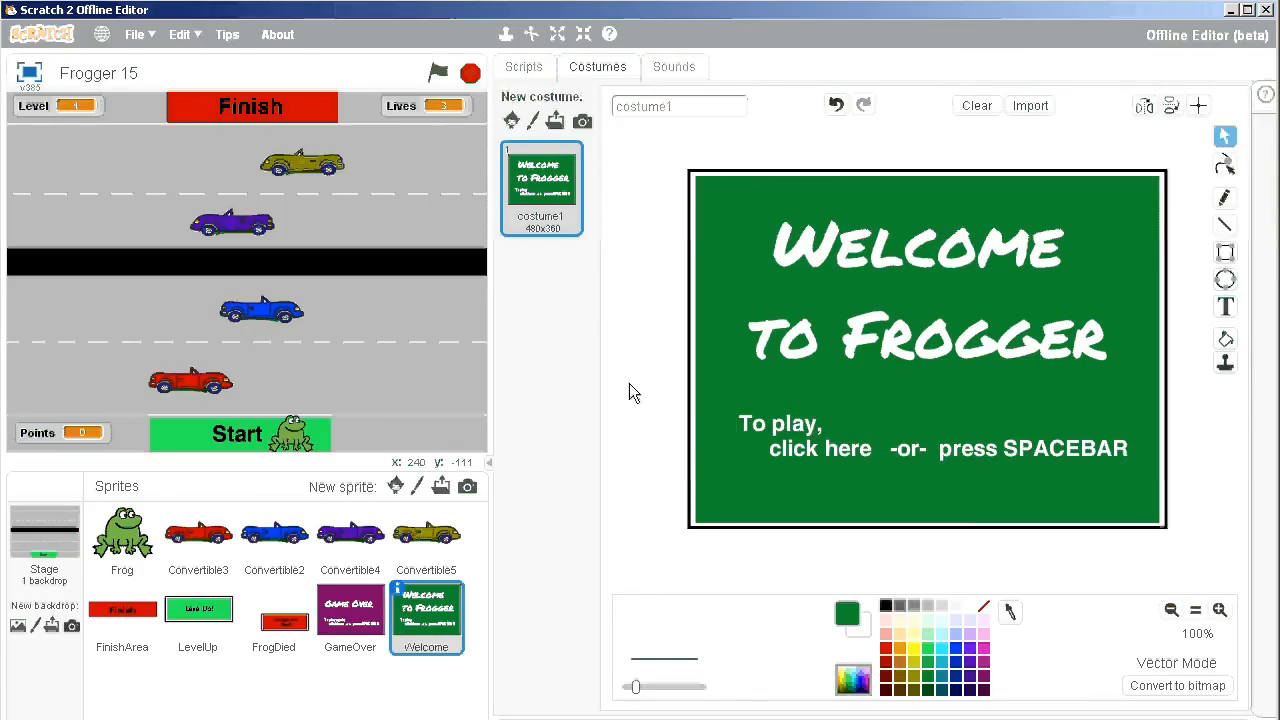
mouse_move(920, 370)
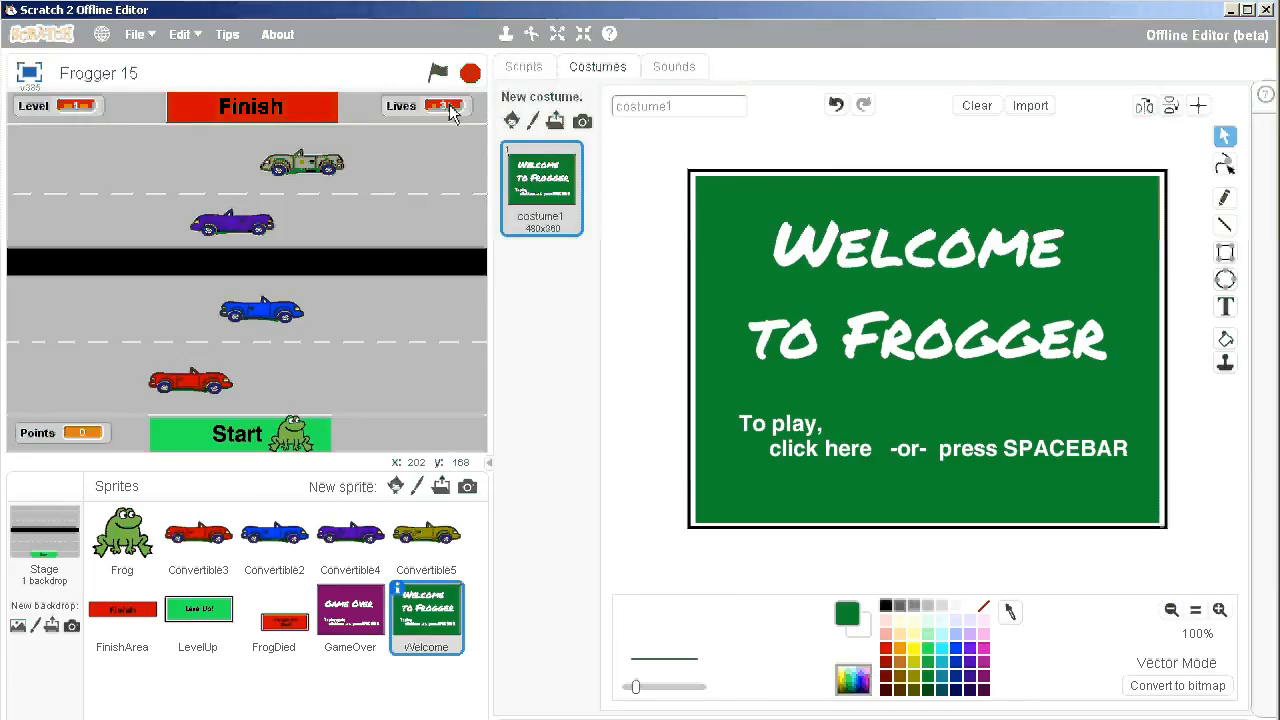
Run the game to show the green Welcome splash screen, then stop it.
left_click(438, 72)
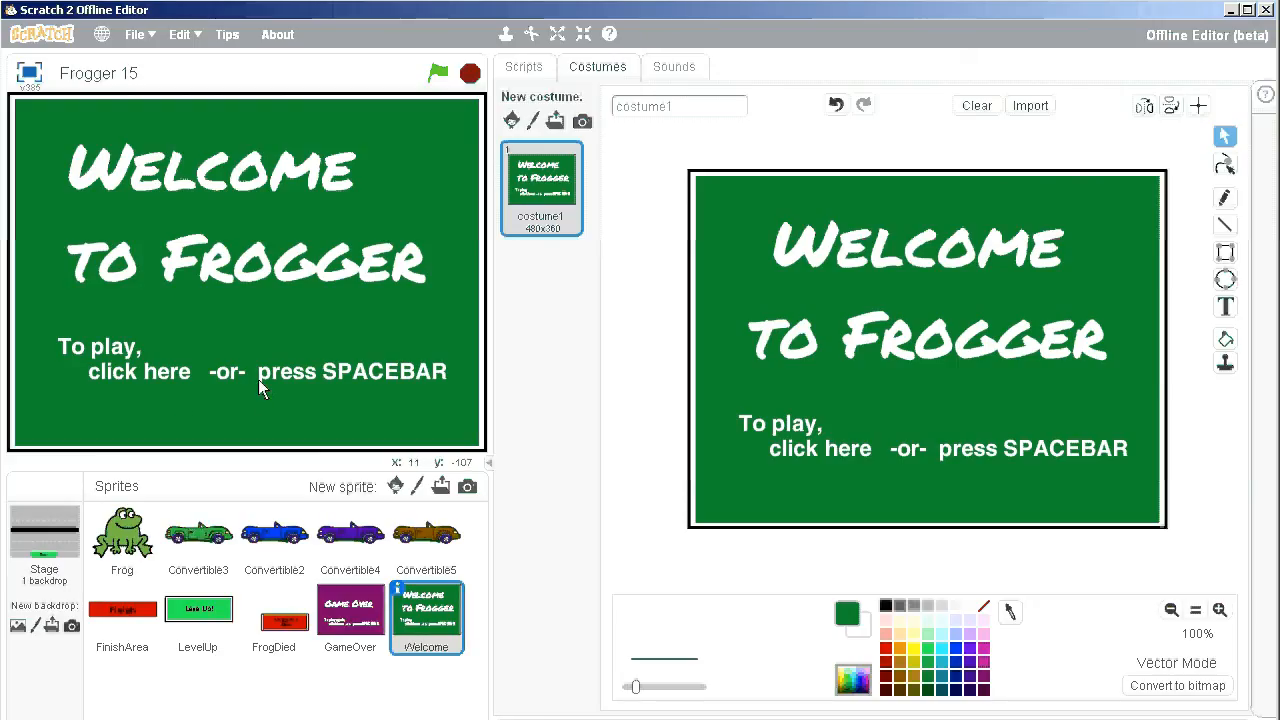
mouse_move(398, 543)
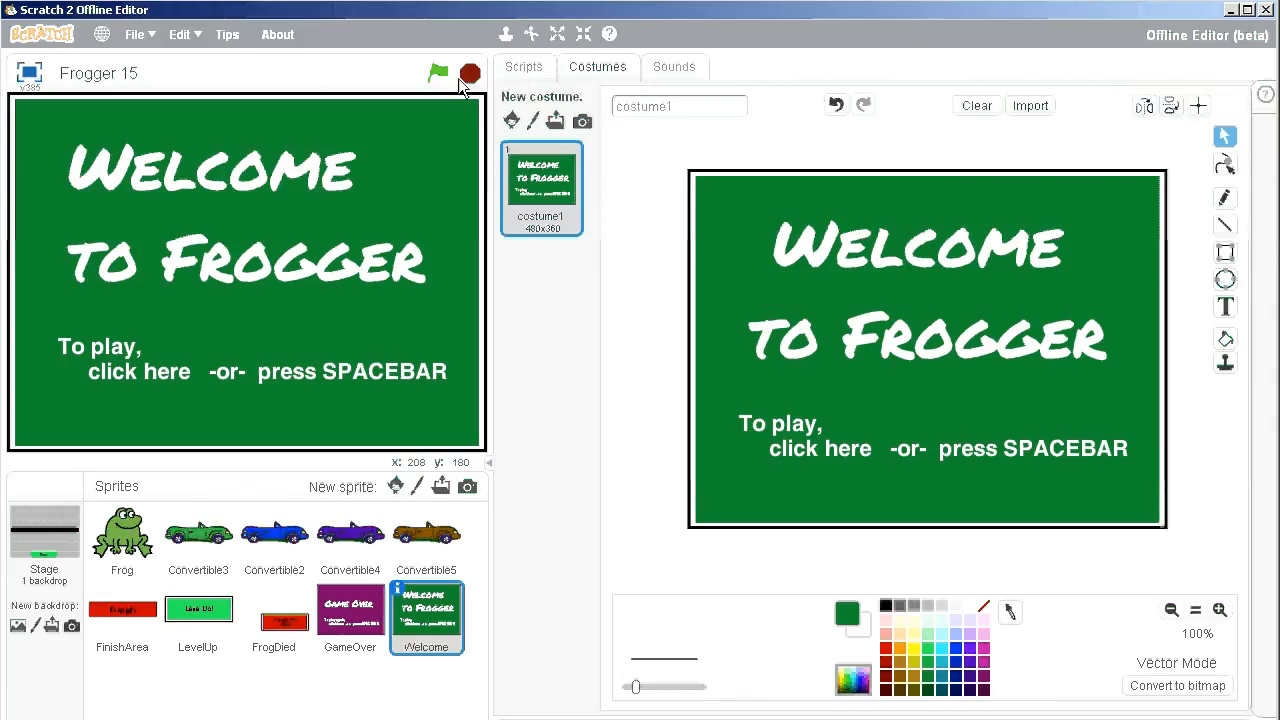
left_click(122, 535)
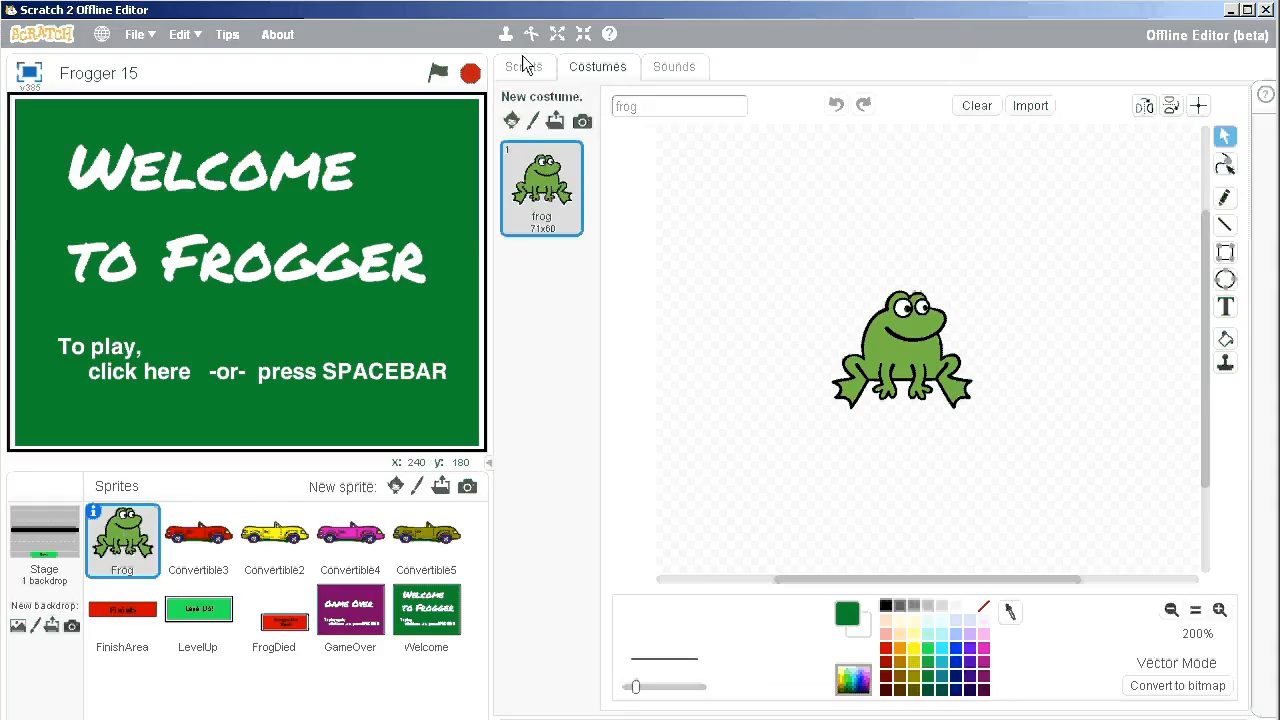
Replace the Frog's 'broadcast New Game' block with a Looks 'hide' block.
left_click(524, 66)
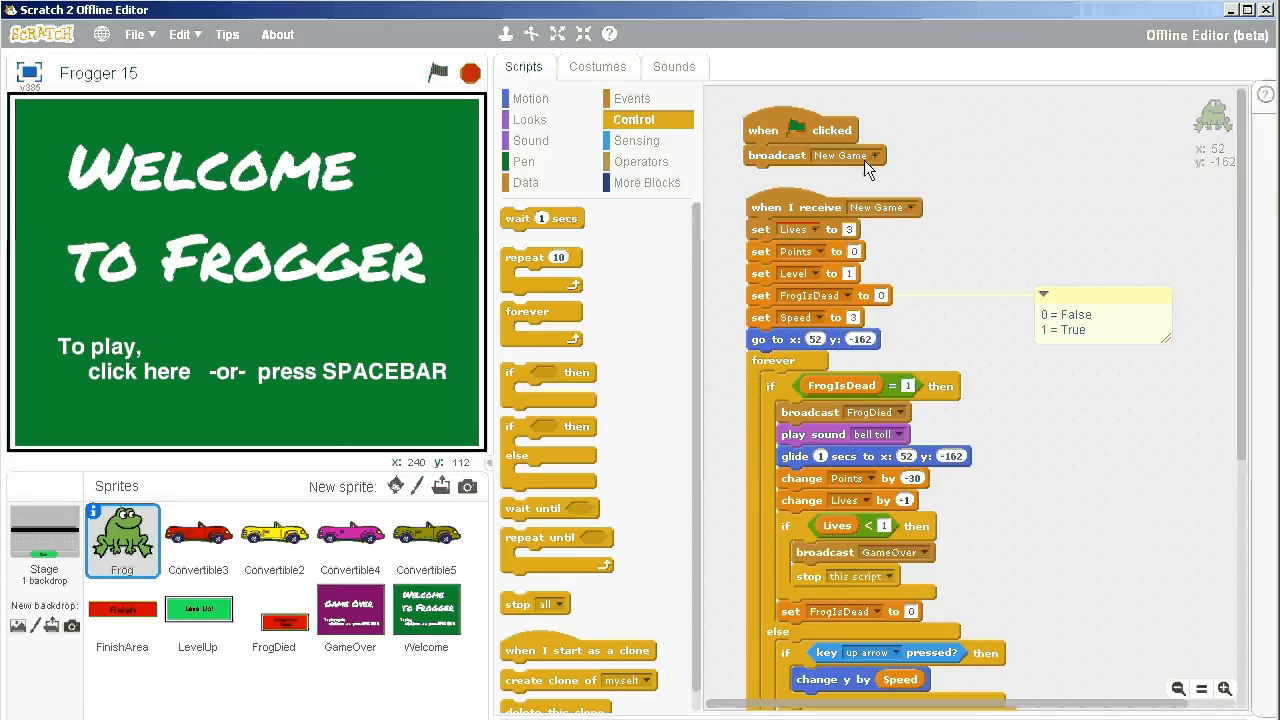
mouse_move(797, 163)
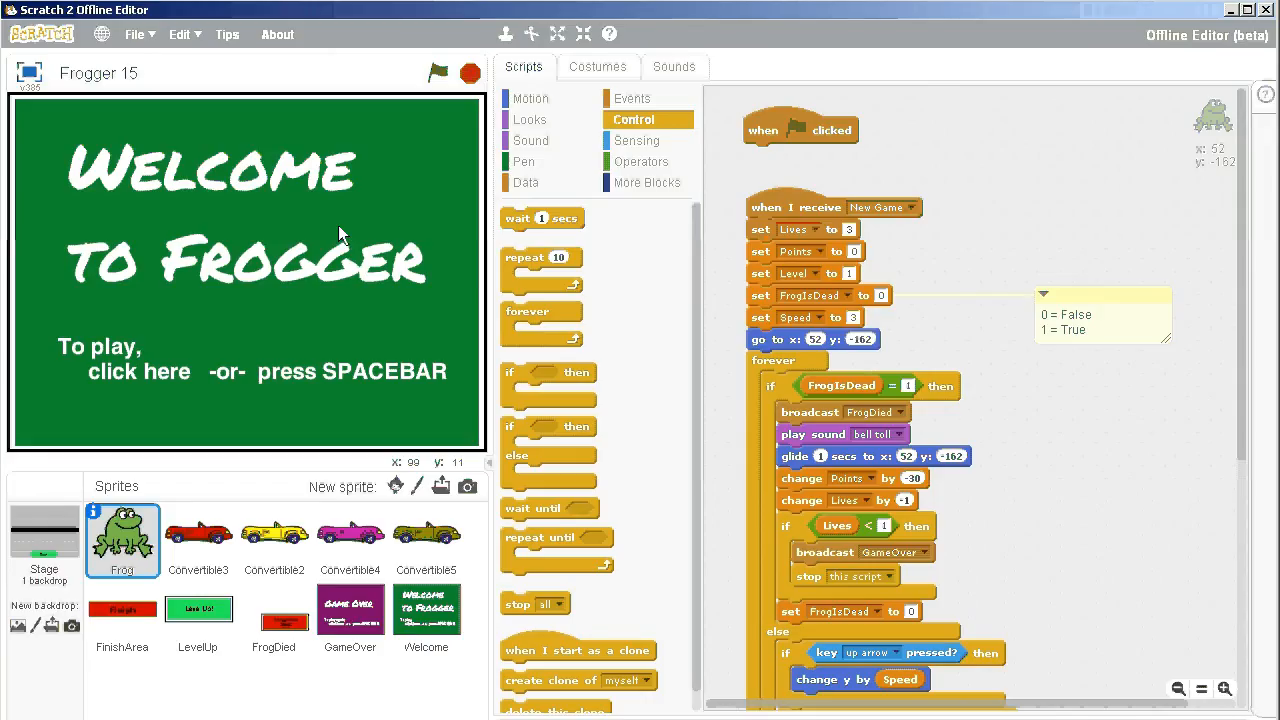
mouse_move(730, 208)
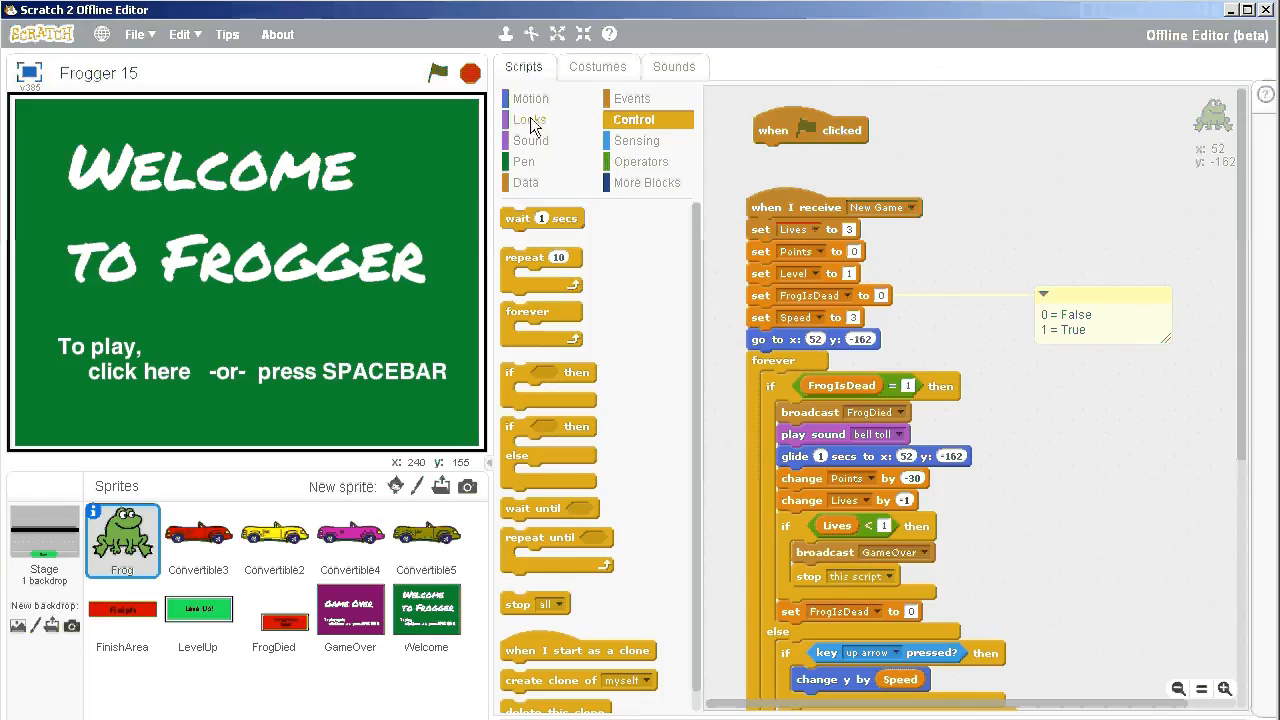
left_click(528, 119)
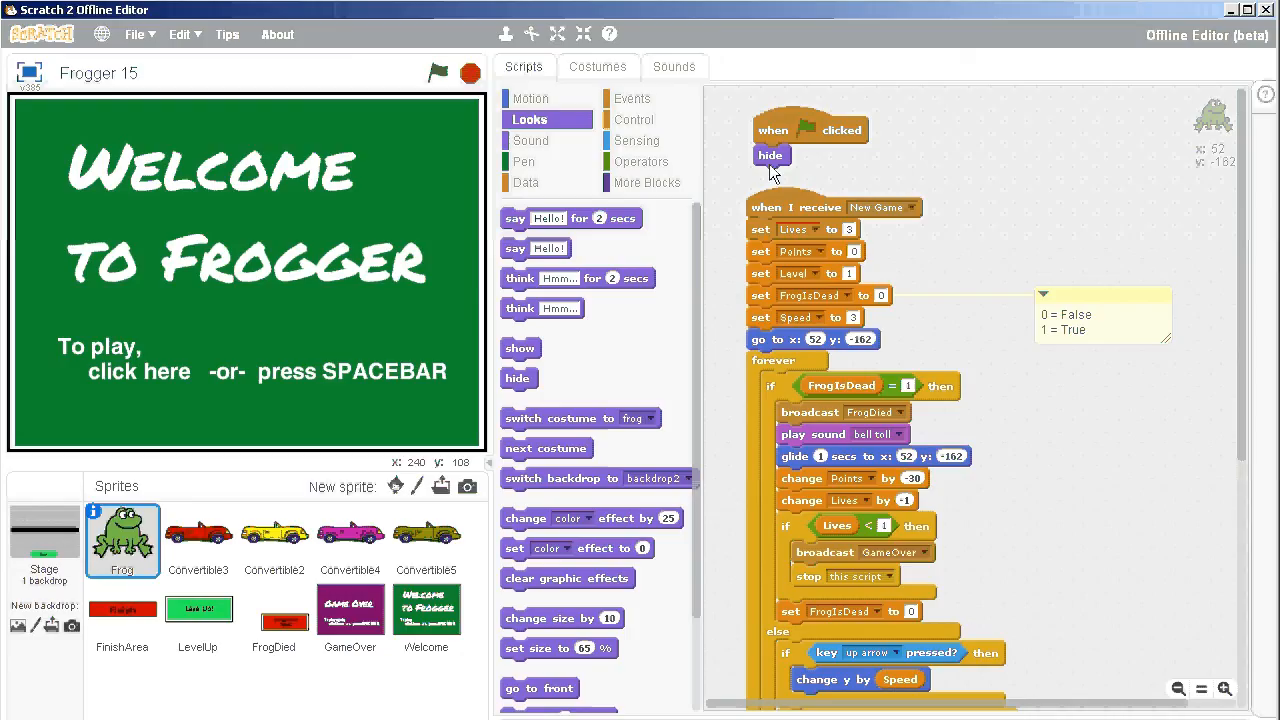